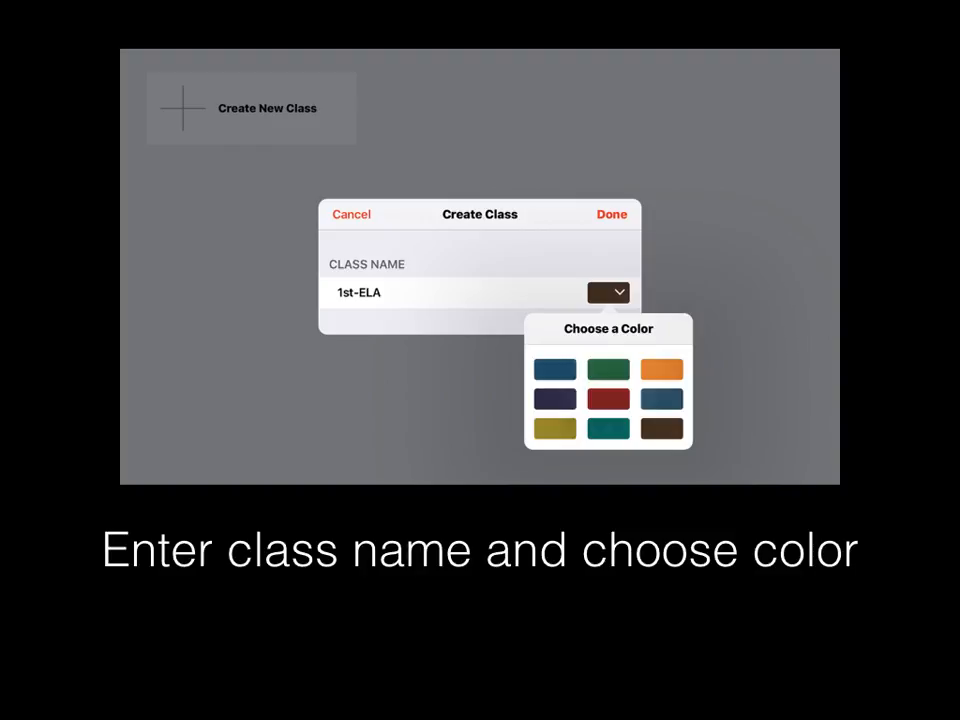
Create the new class 1st-ELA with a chosen colour.
left_click(610, 214)
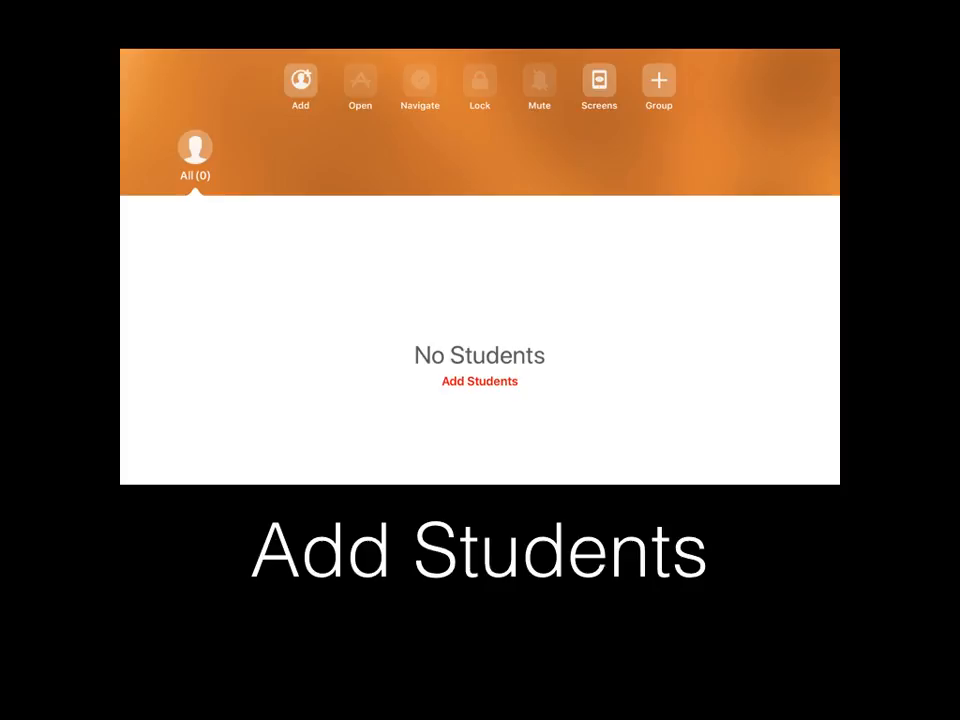
Start Add Students so the 1st-ELA invitation reaches the student iPad.
left_click(480, 380)
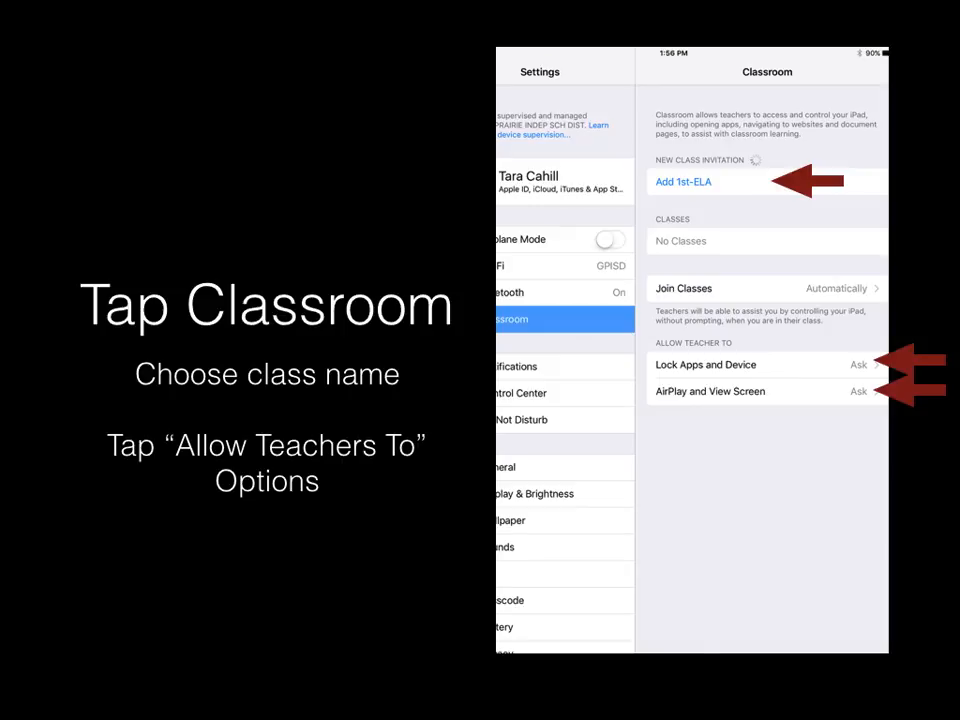
Accept the Add 1st-ELA invitation to show the join form.
left_click(704, 364)
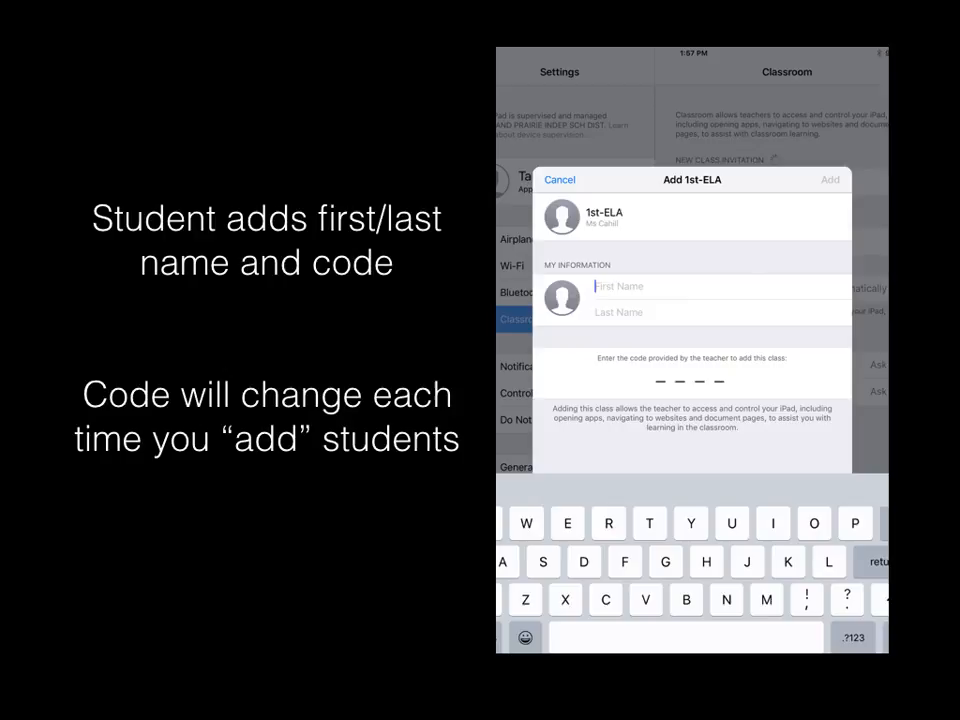
left_click(828, 180)
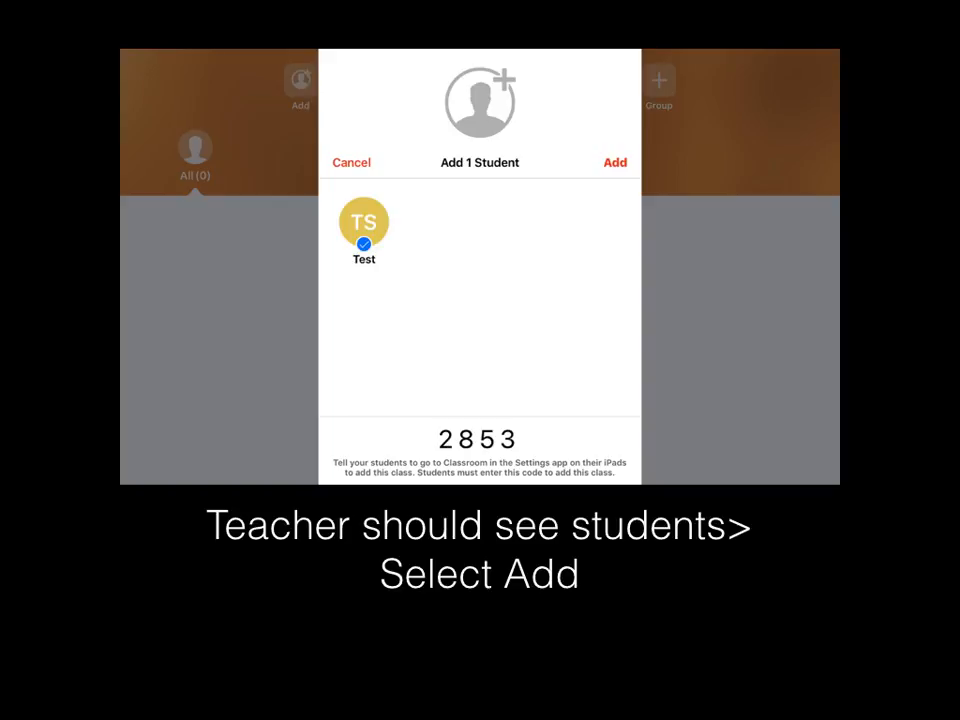
left_click(614, 162)
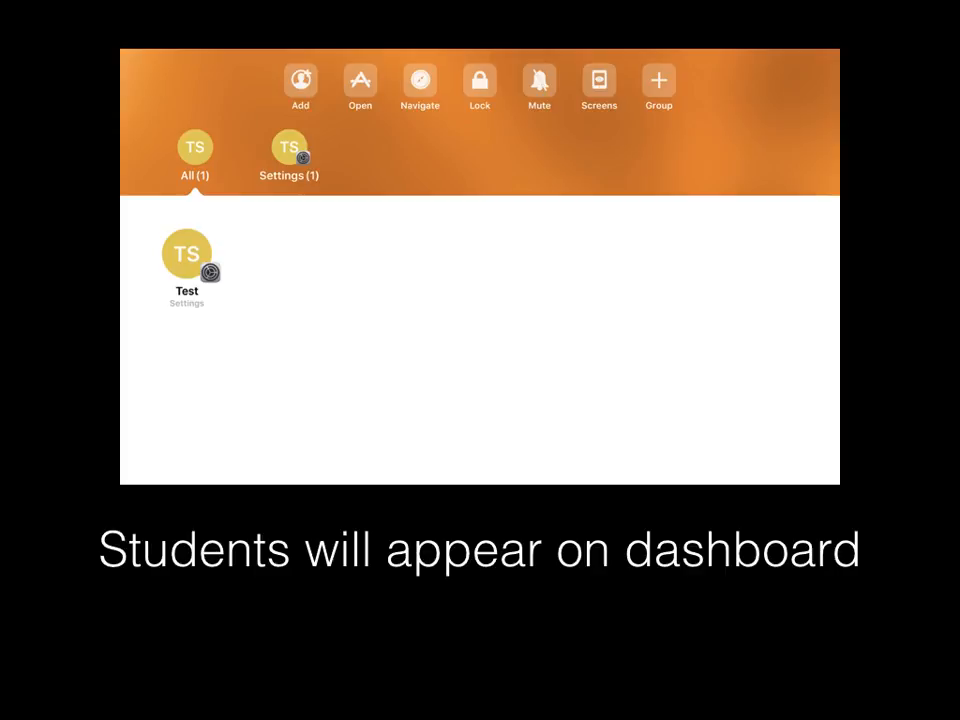
left_click(360, 80)
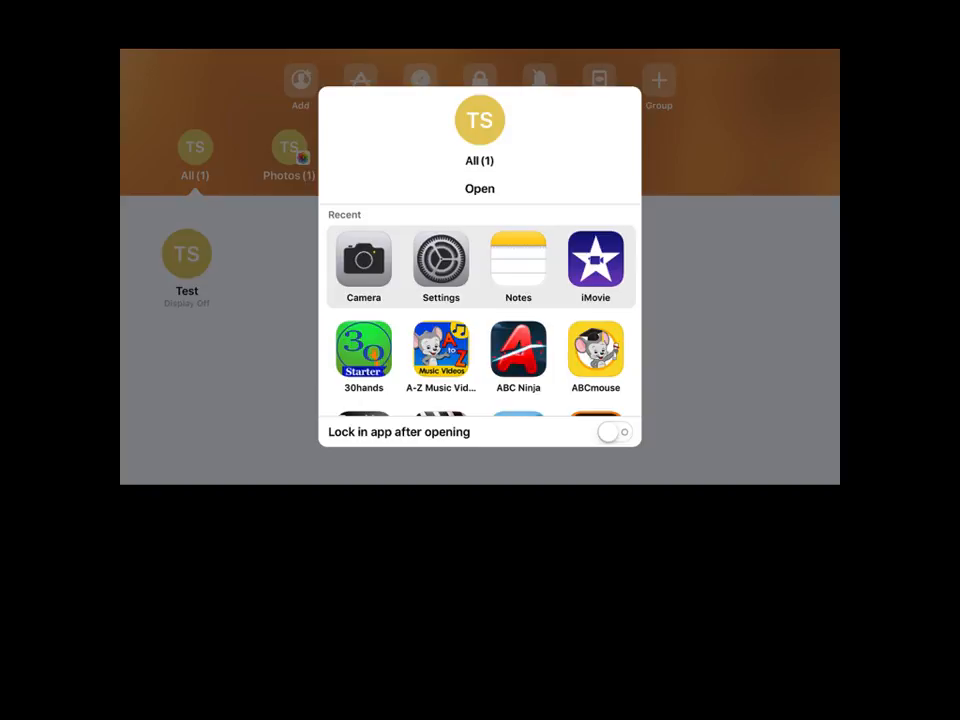
Open Photos on all students' iPads and bring up the Recent apps list.
left_click(480, 188)
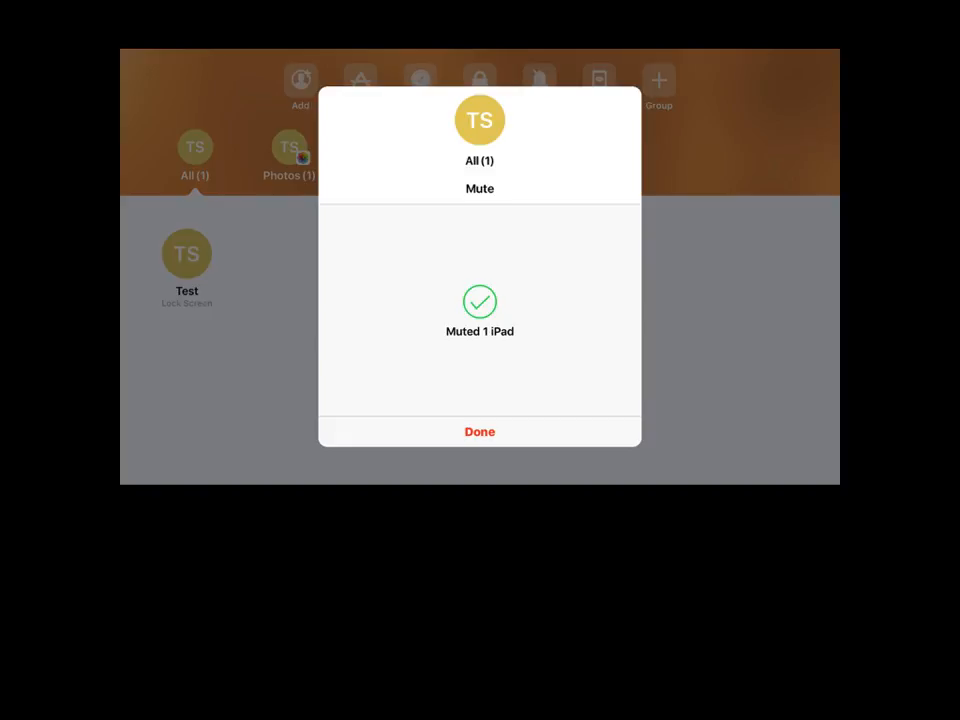
Mute all students' iPads, confirming 1 iPad muted.
left_click(480, 432)
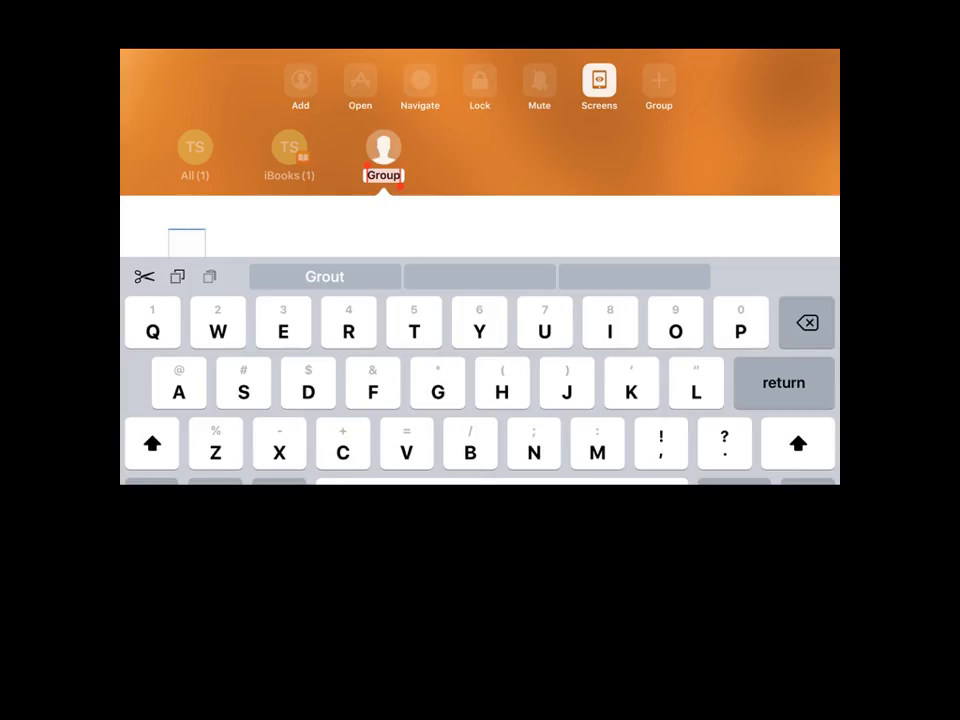